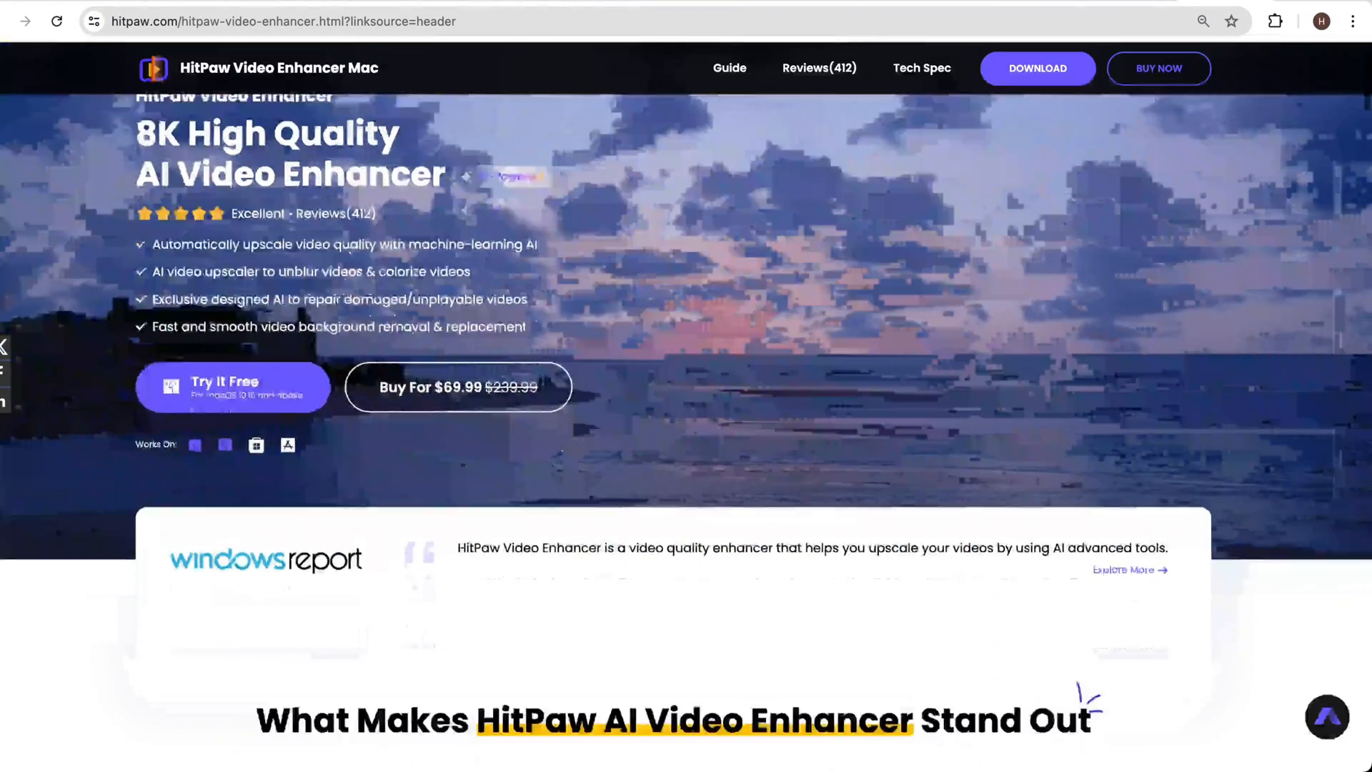
Scroll the HitPaw product page down to the 'What Makes HitPaw AI Video Enhancer Stand Out' section.
scroll("down", 3)
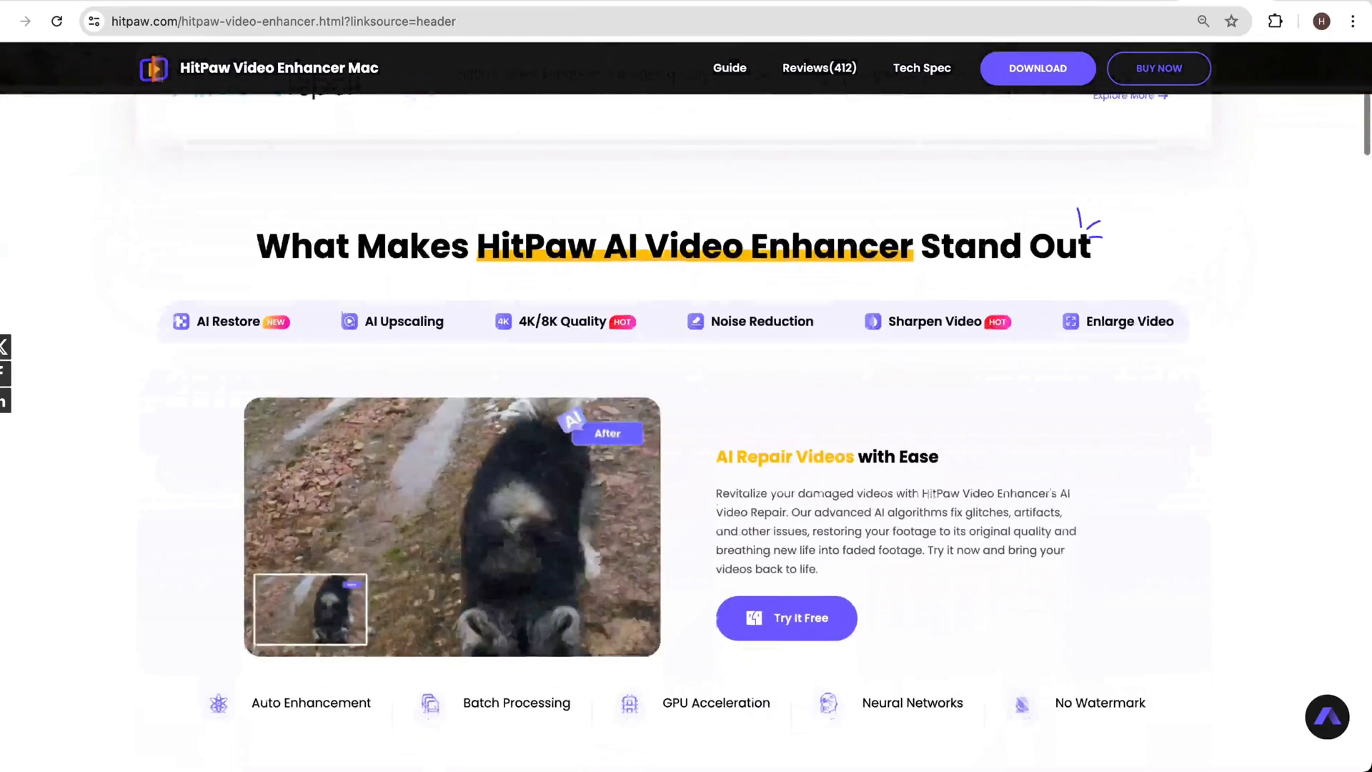
scroll("down", 3)
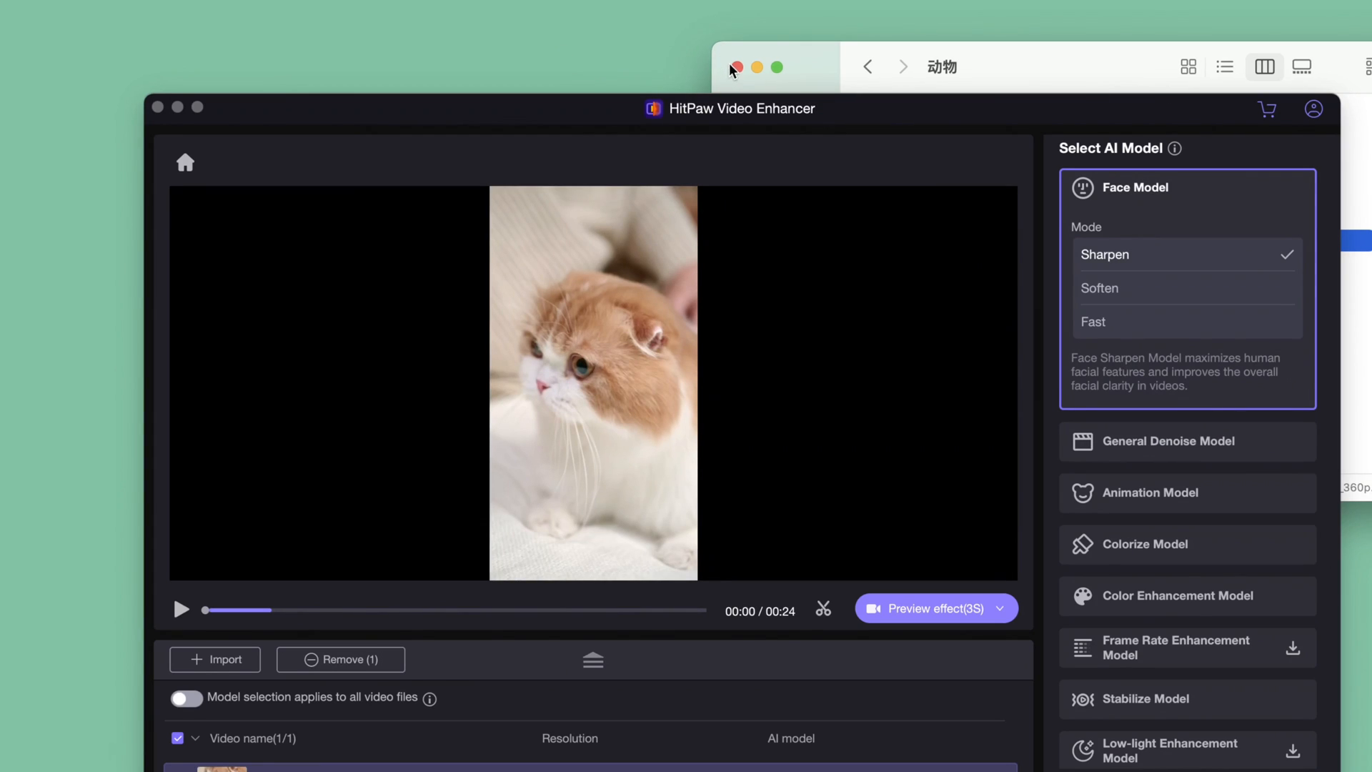
Close the Finder window, then play the kitten clip partway and pause it.
left_click(734, 68)
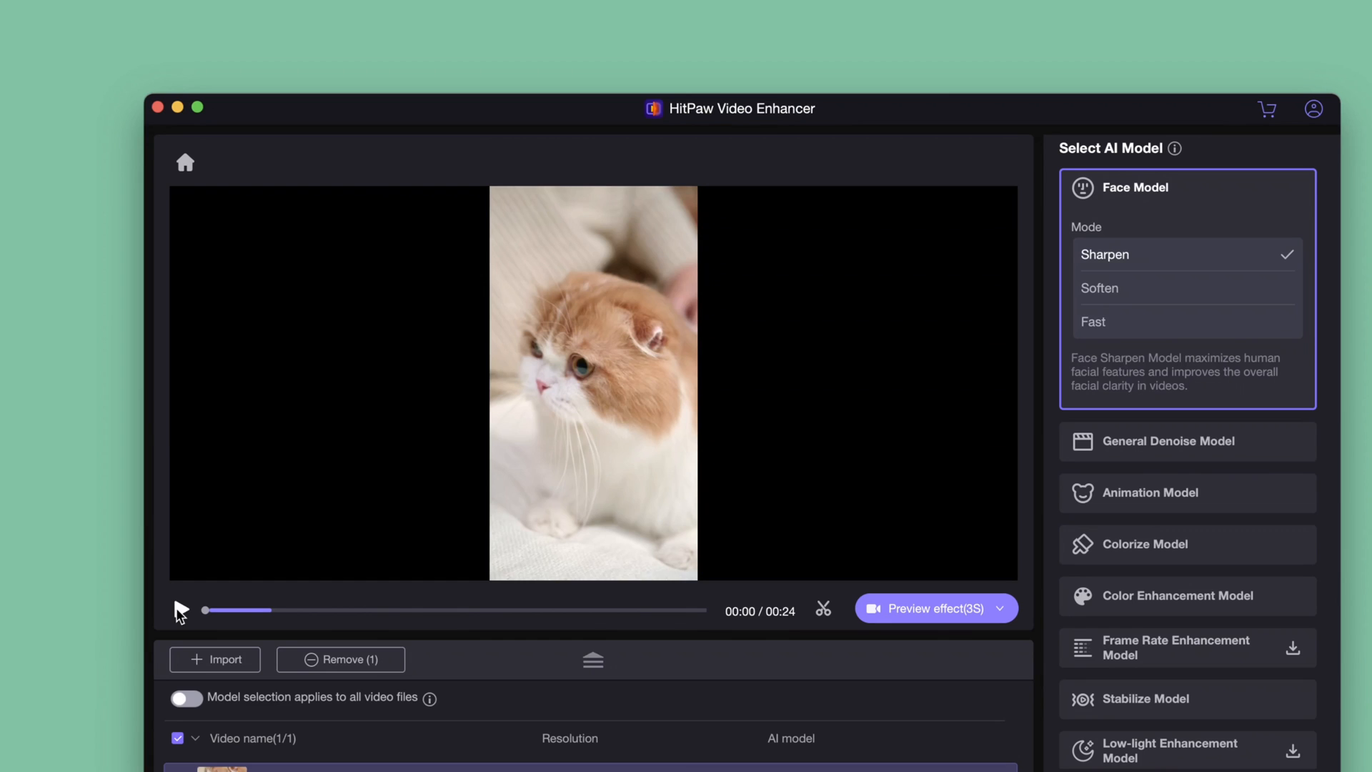
left_click(178, 609)
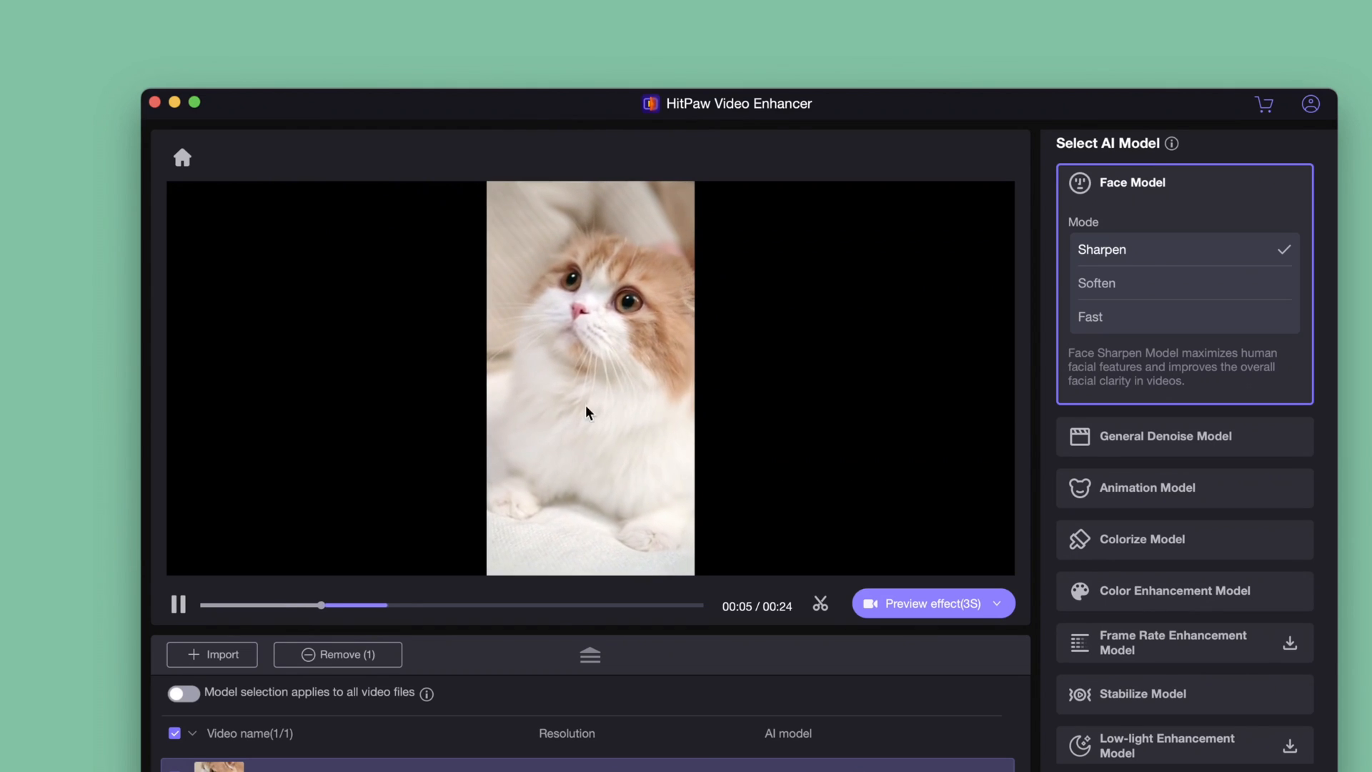
left_click(177, 603)
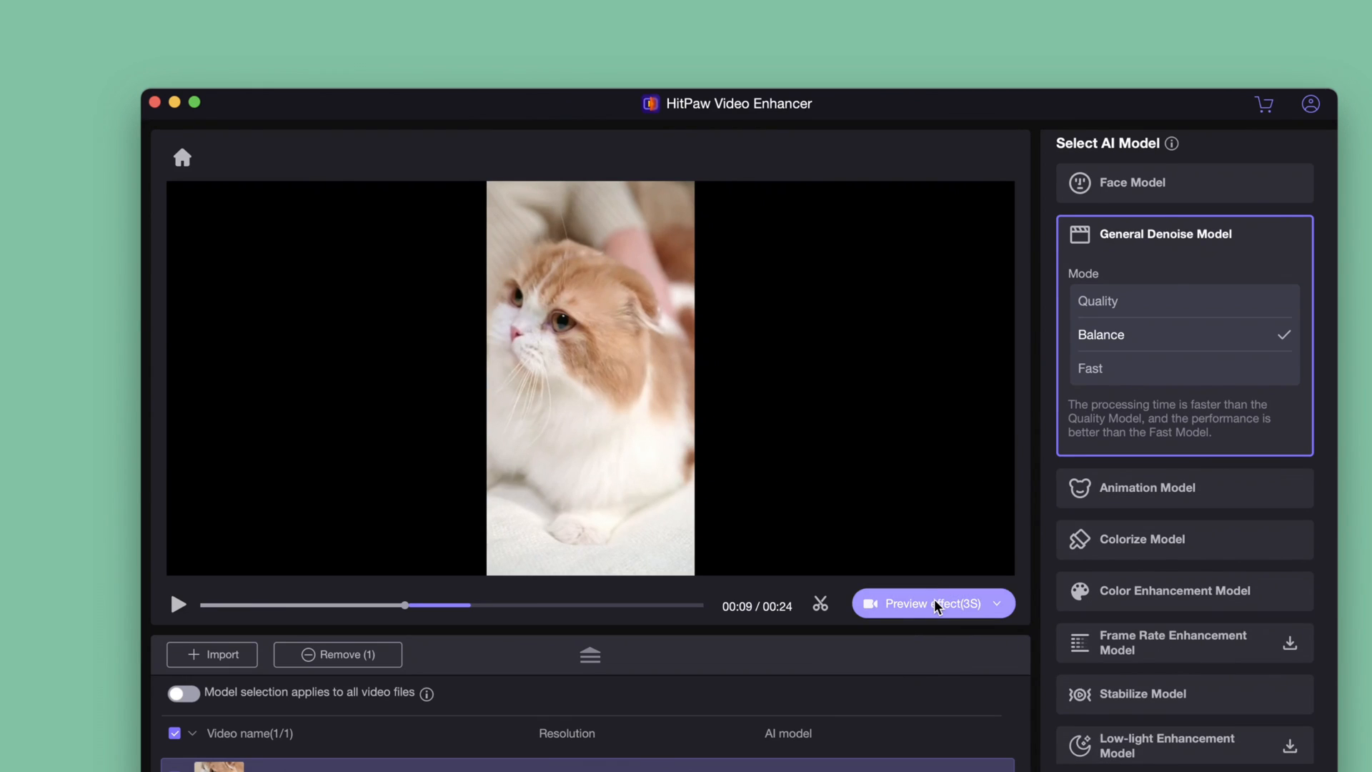
Generate the enhanced preview of the kitten video with the General Denoise Balance model.
left_click(922, 603)
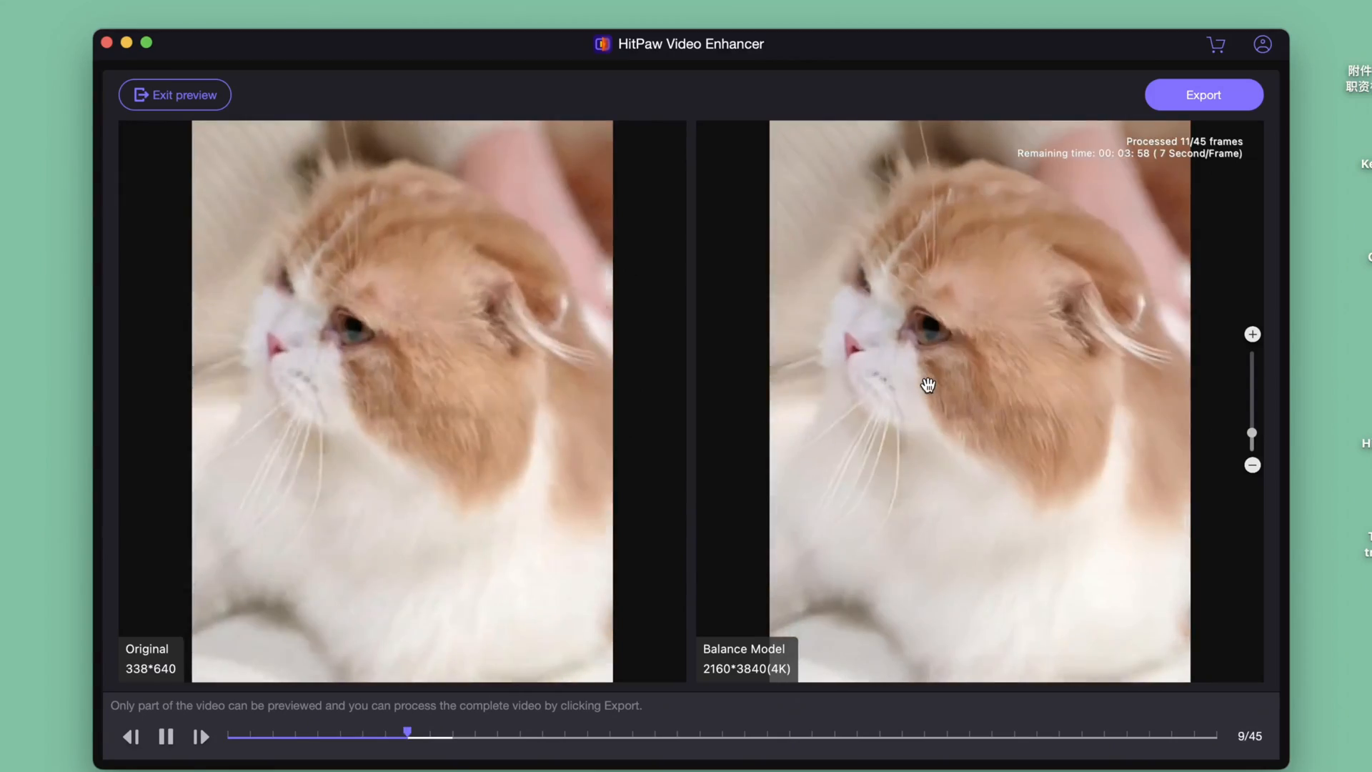
Scrub the preview timeline back to an earlier frame of the original vs 4K Balance comparison.
left_click_drag(405, 733, 317, 733)
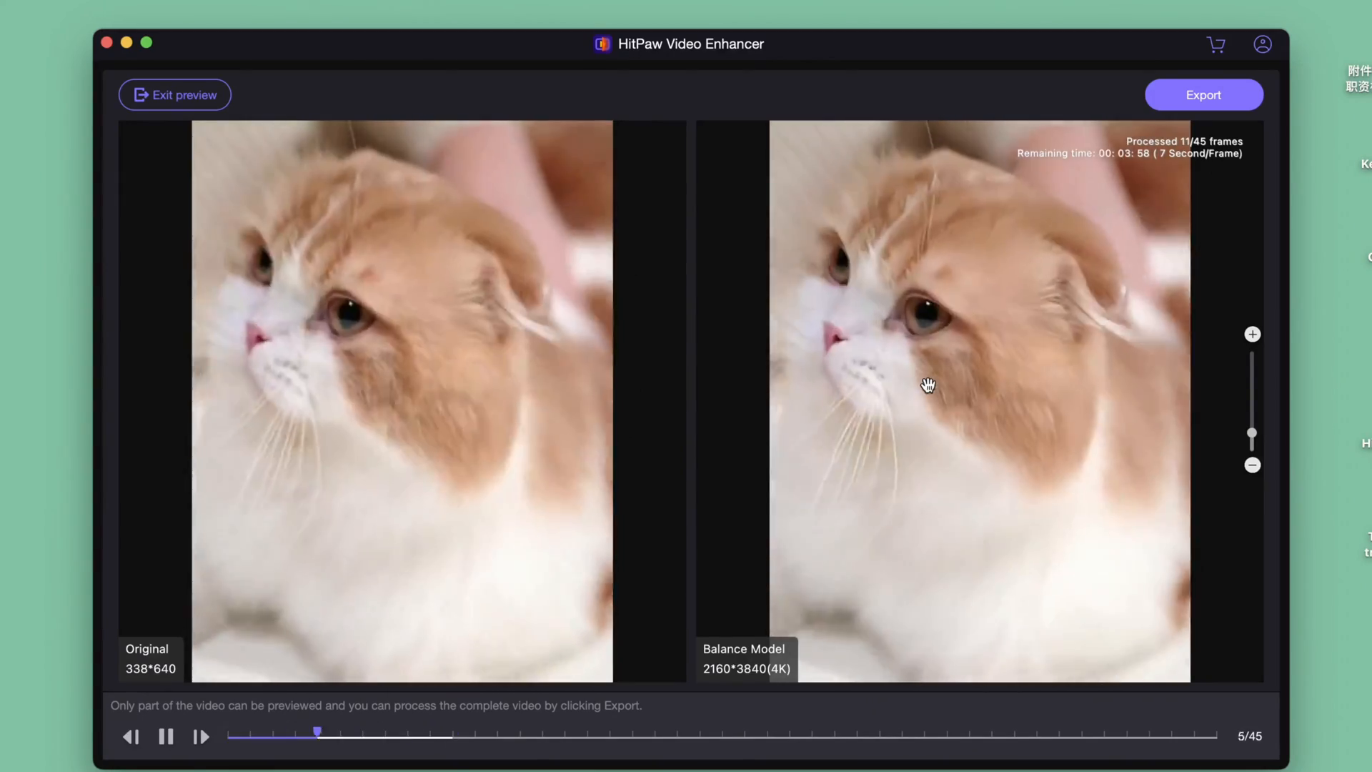